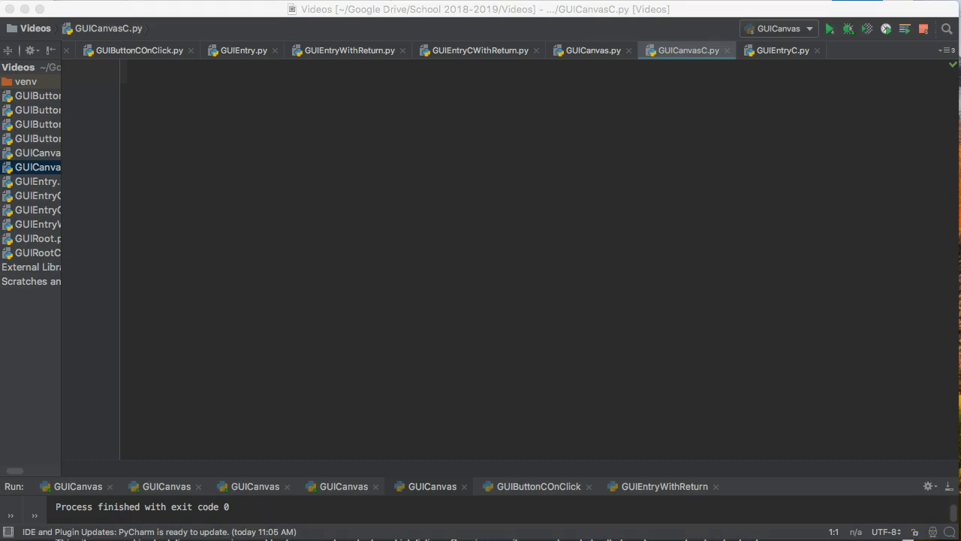
Begin the empty GUICanvasC.py with the line import tkinter as tk
click(326, 208)
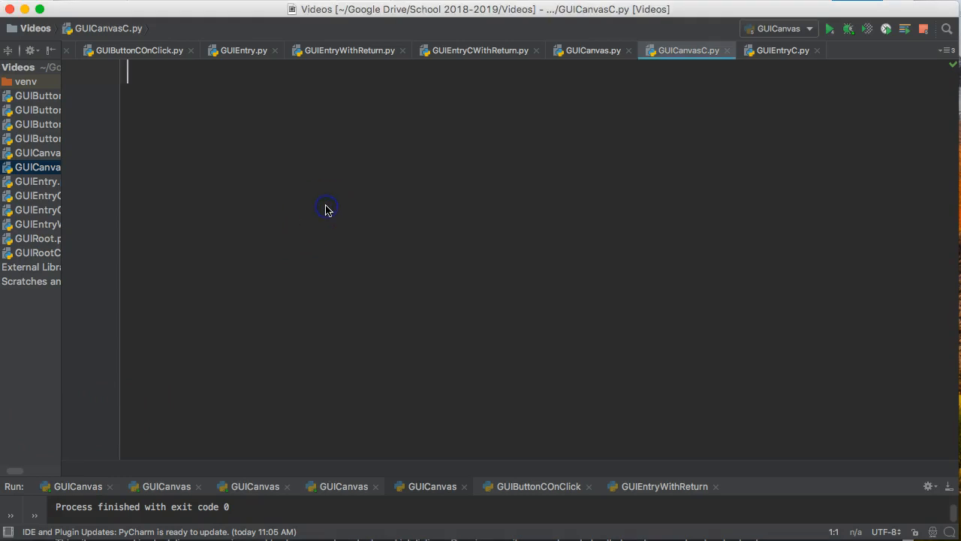
text(import tk)
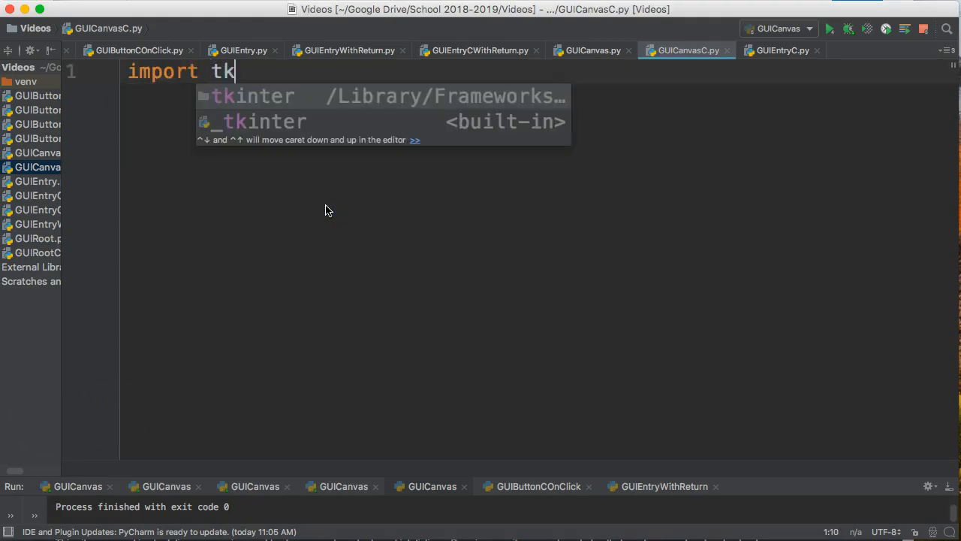
key(Escape)
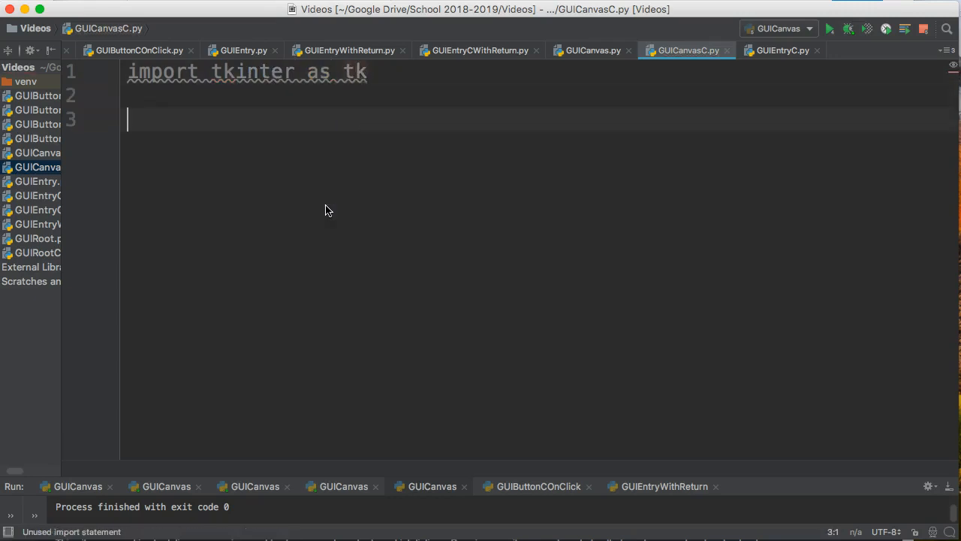
Declare class Display: with a def __init__(self): method header
text(class D)
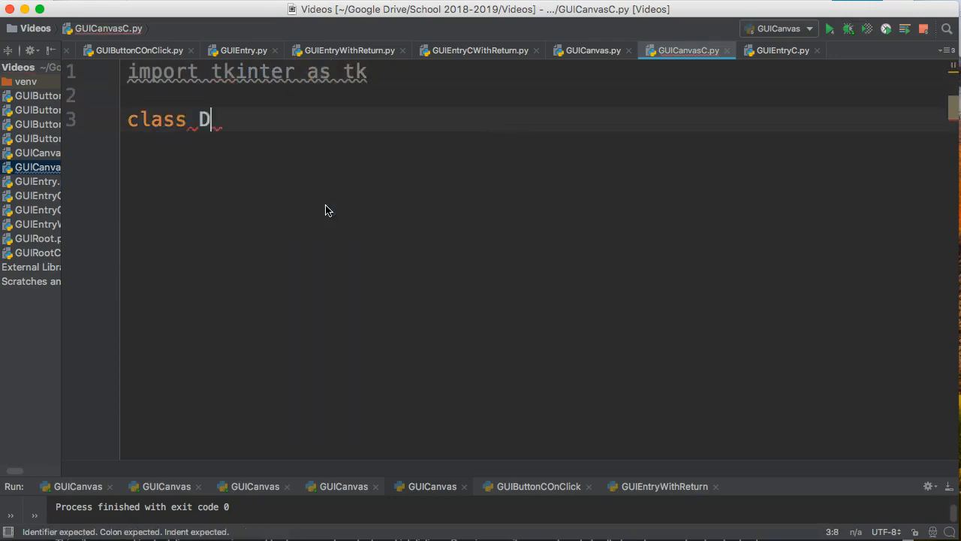
text(isplay:)
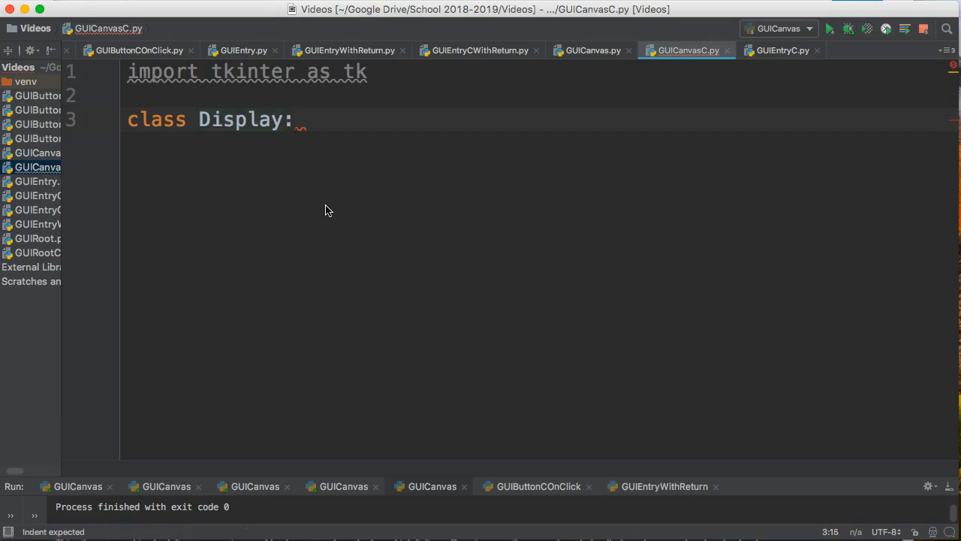
key(enter)
text(def)
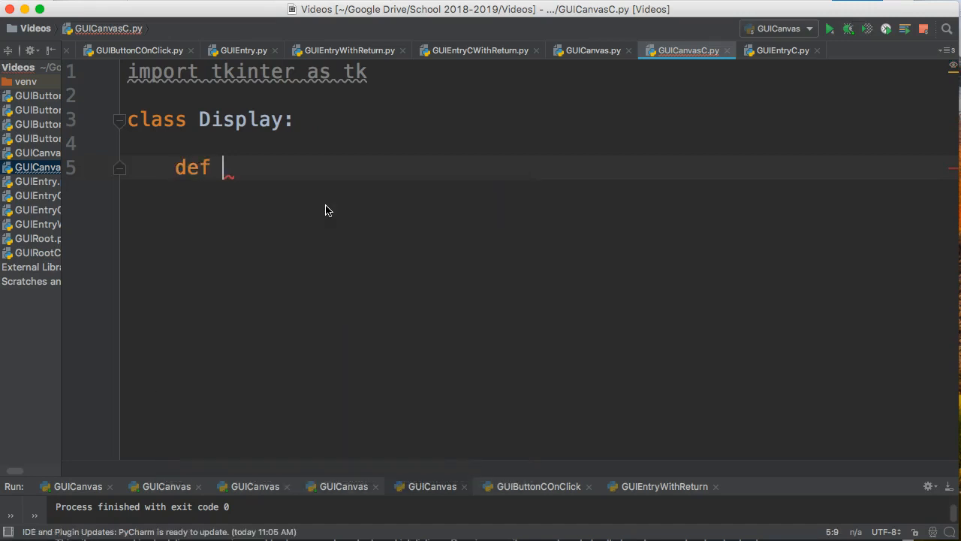
key(Backspace)
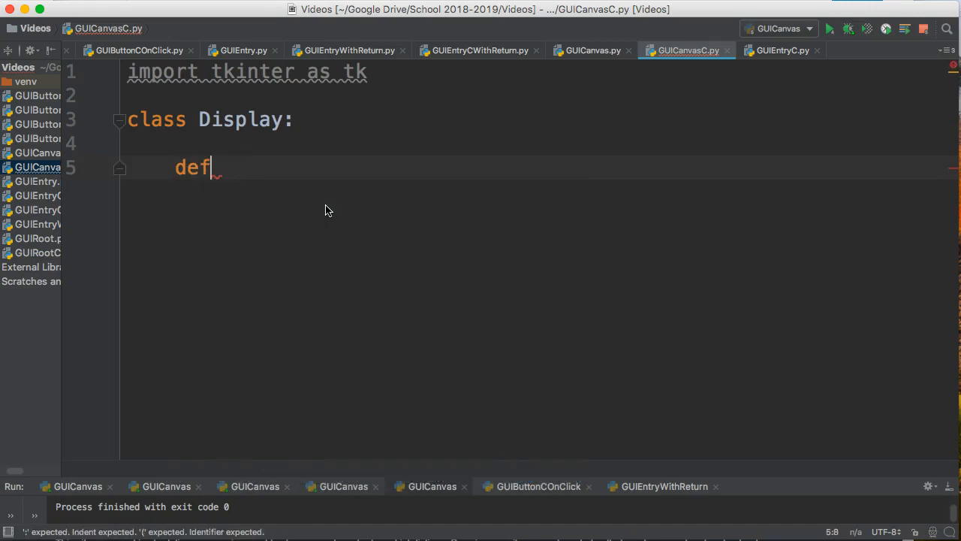
text(__init__(self):)
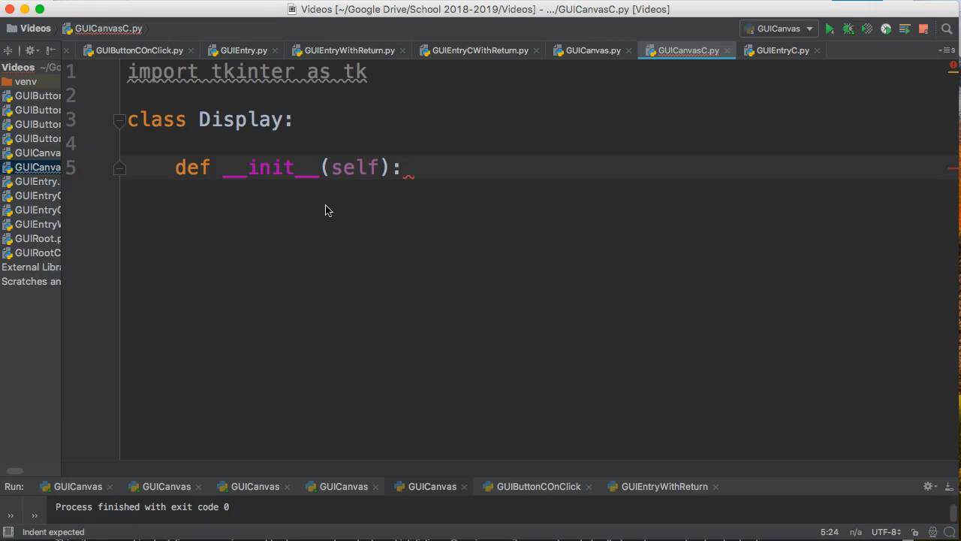
Start the first __init__ body line with self
text(self.)
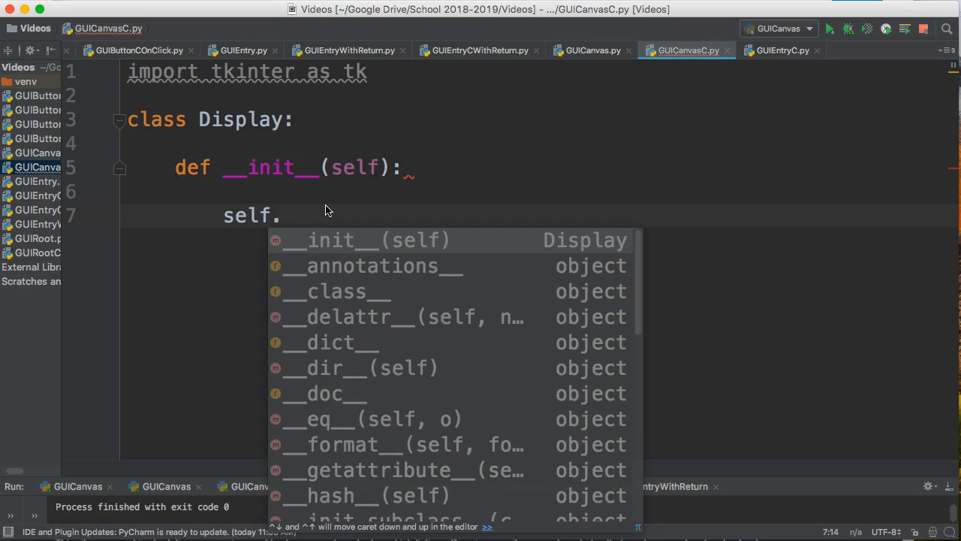
Create self.root = tk.Tk() and title it "GUI Canvas Class"
text(root =)
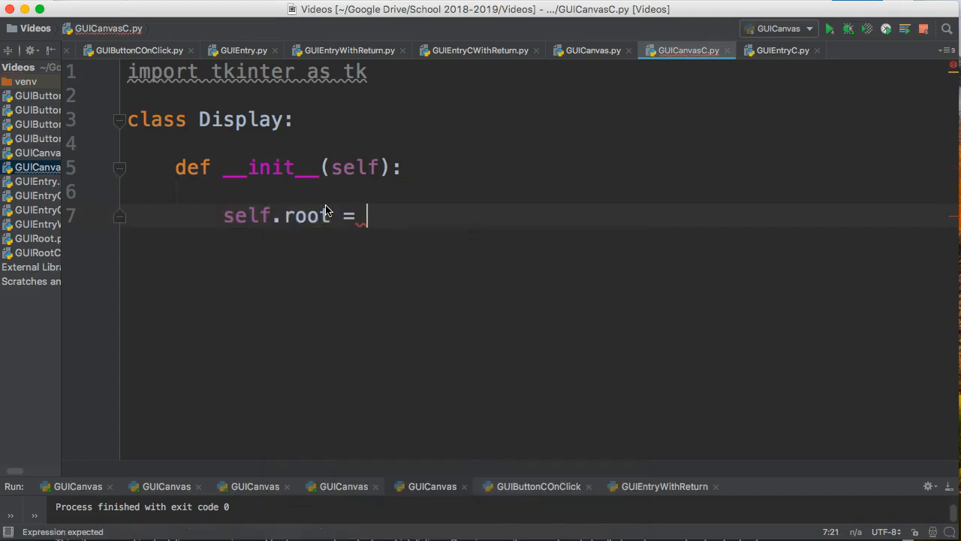
text(tk.Tk)
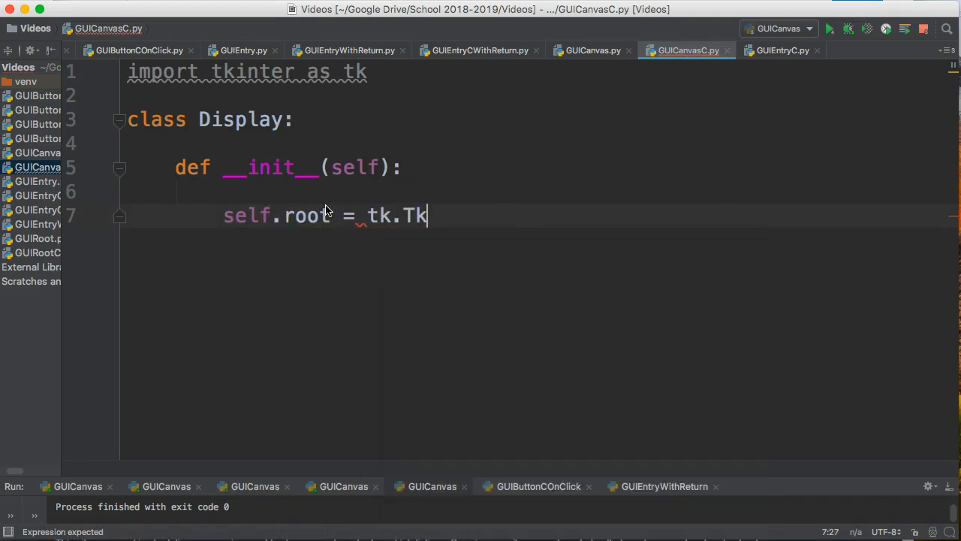
text(())
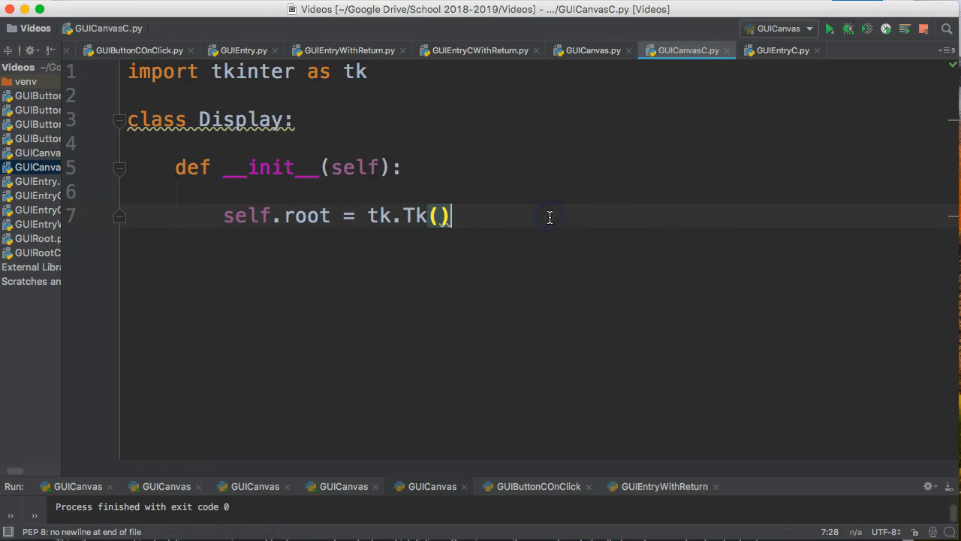
text(self.roo)
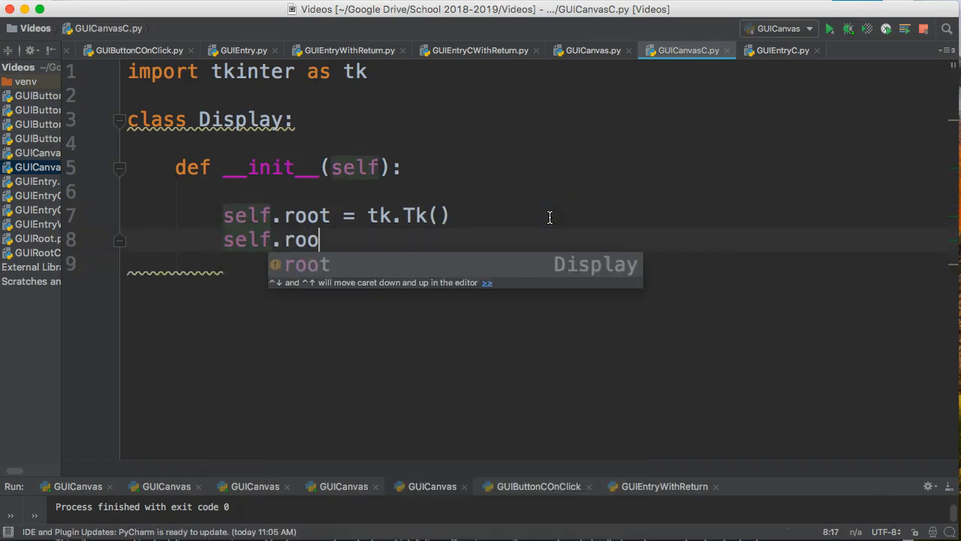
text(t.title)
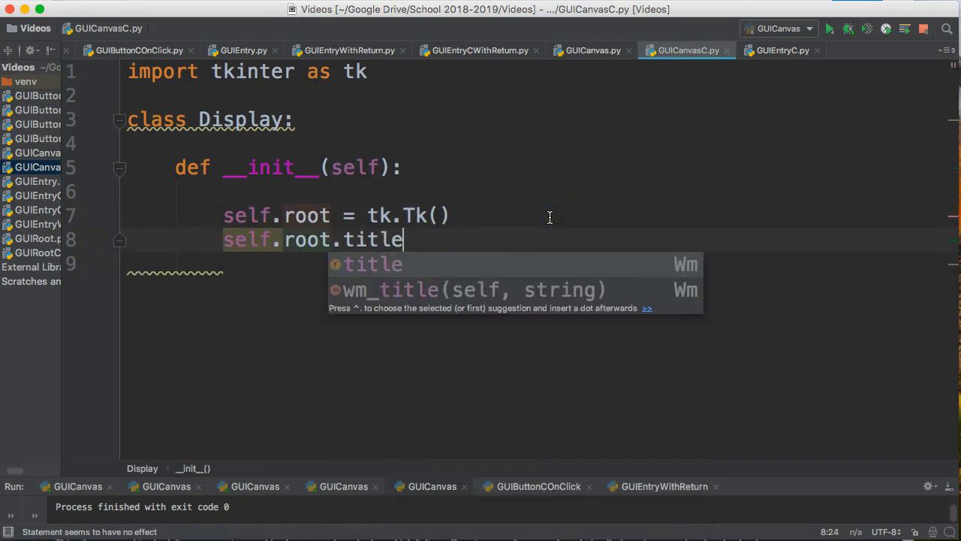
text(("GUI ")
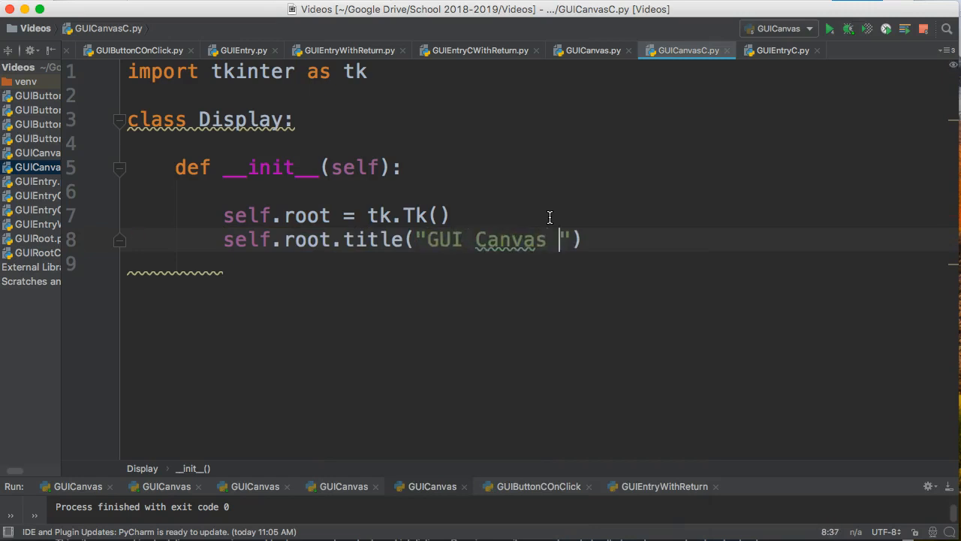
text(Class)
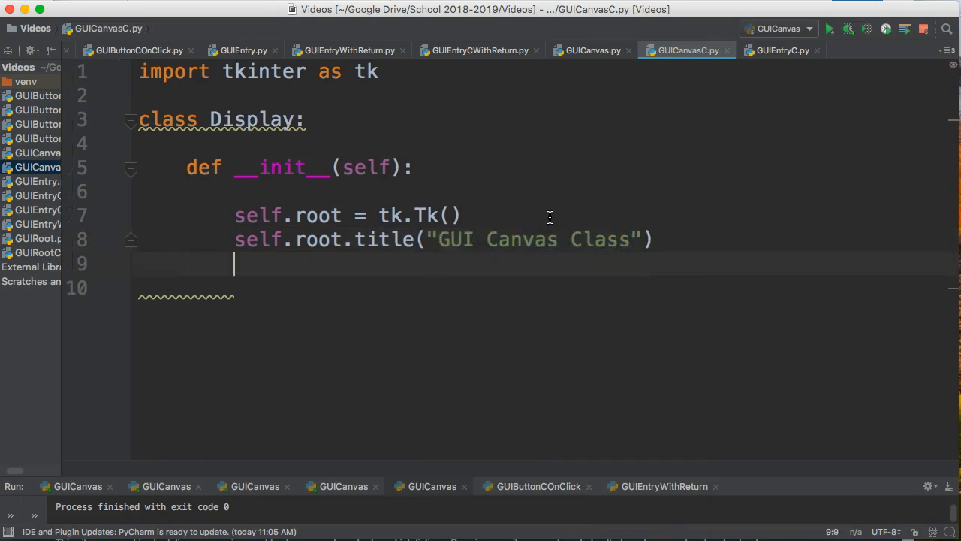
Call self.root.mainloop() and create display = Display() at top level
text(self.root)
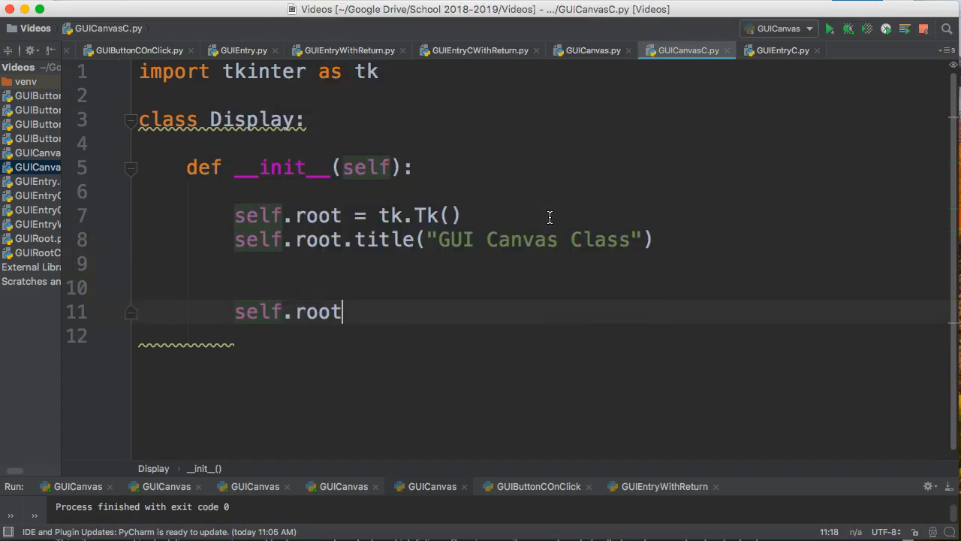
text(.mainlooP)
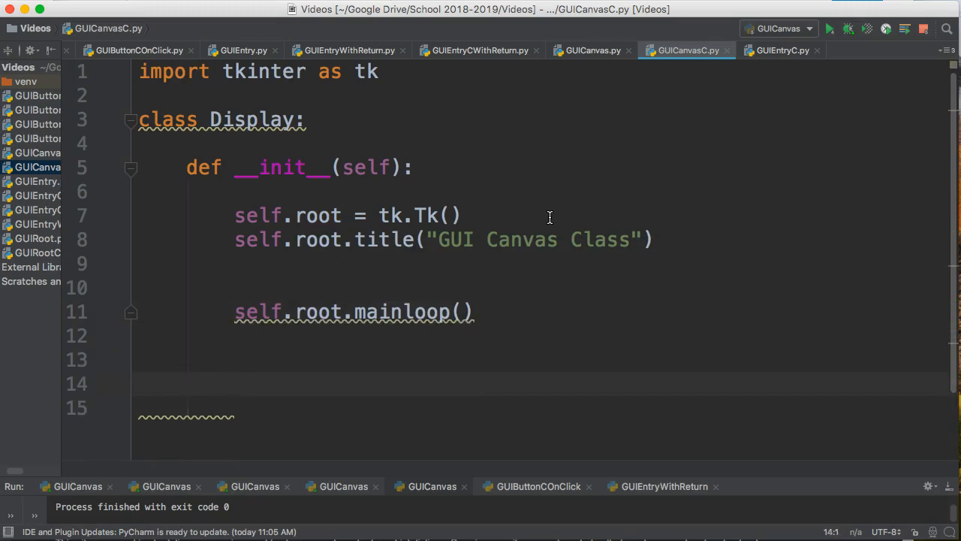
text(display)
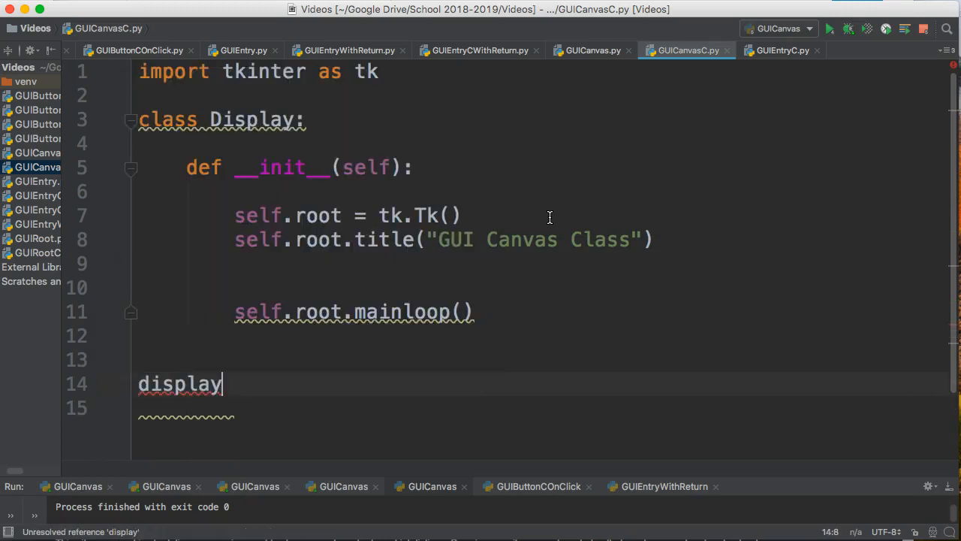
text(= Display())
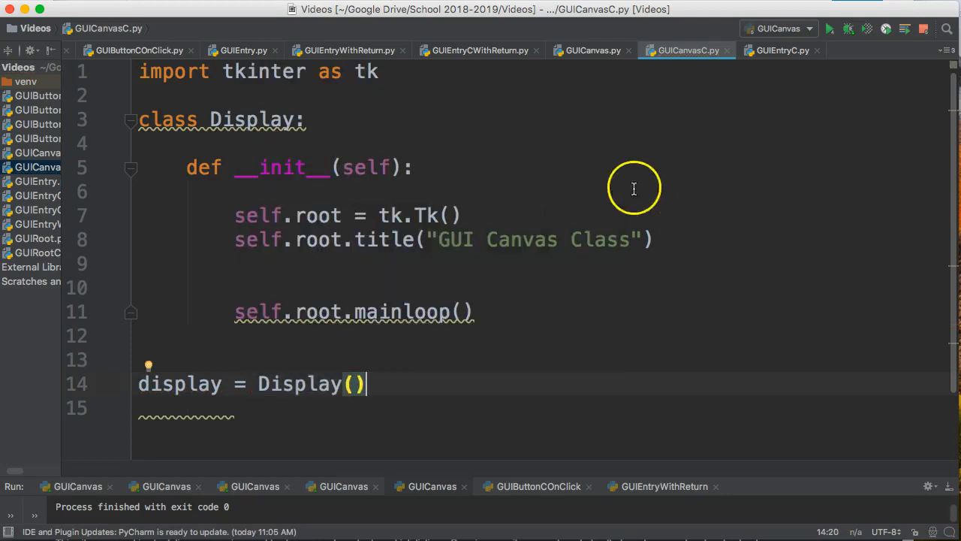
Run the script to preview the empty GUI Canvas Class window, then close it
double_click(299, 385)
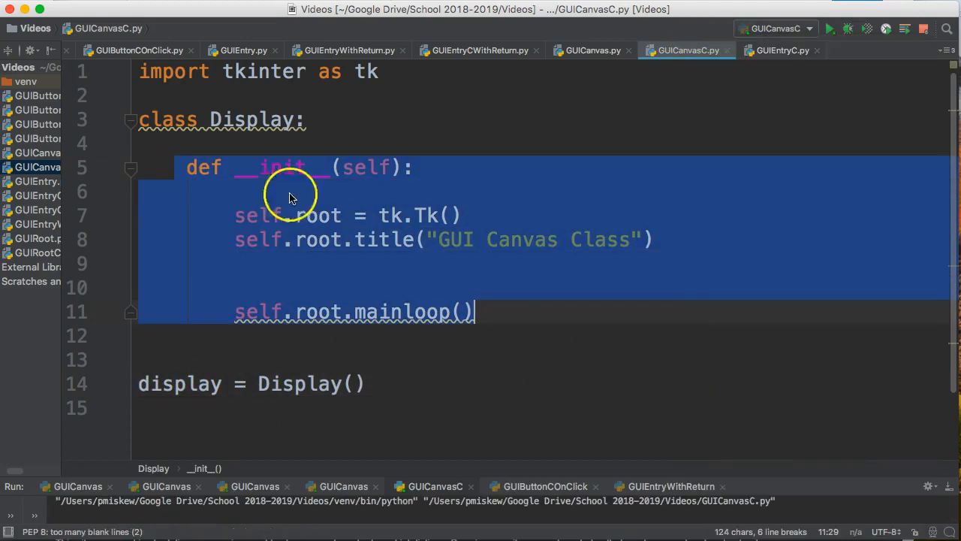
click(829, 29)
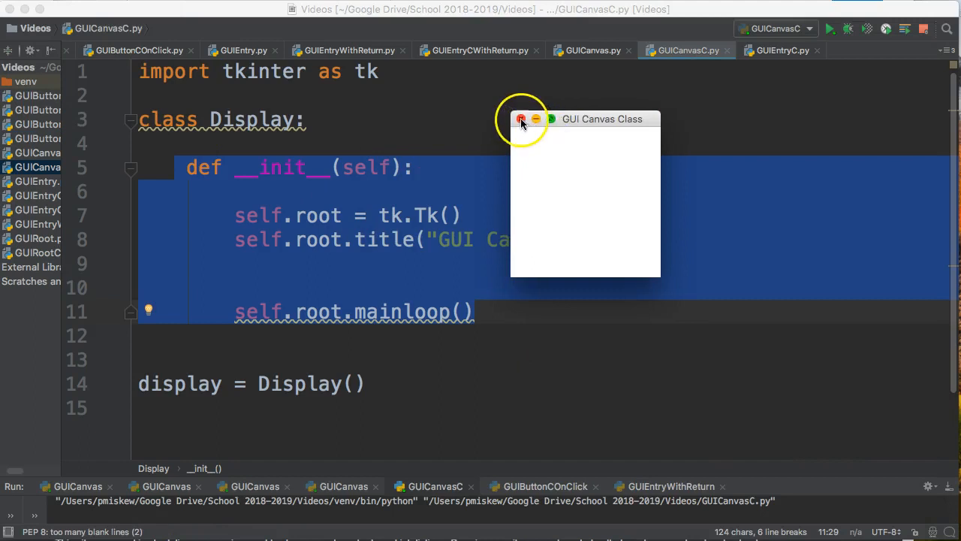
click(523, 118)
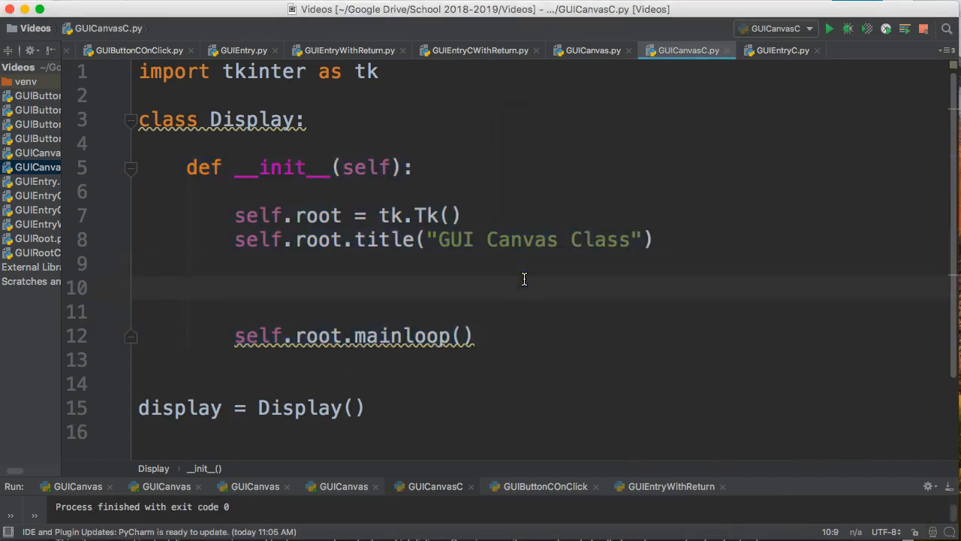
Create self.canvas1 as tk.Canvas(self.root, width=300, height=500)
text(self.canva)
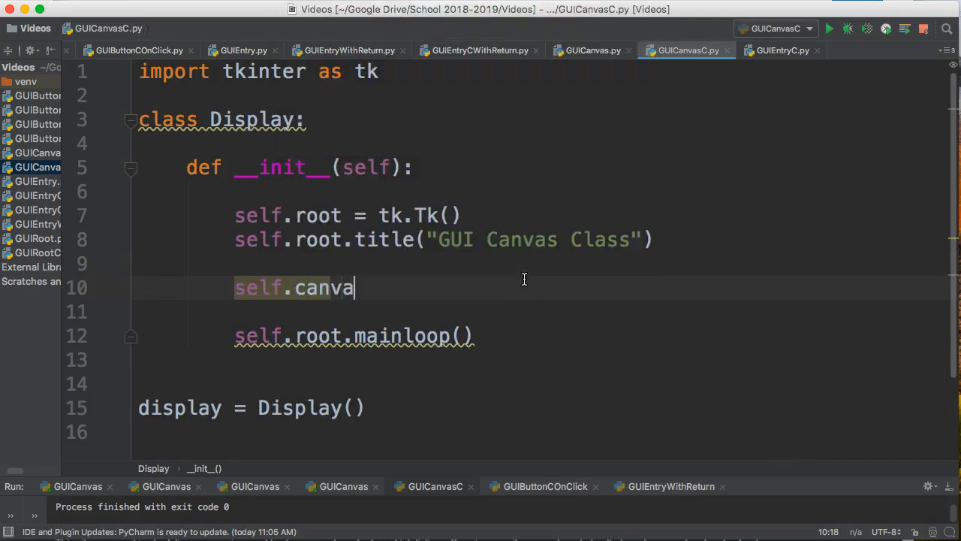
text(s1)
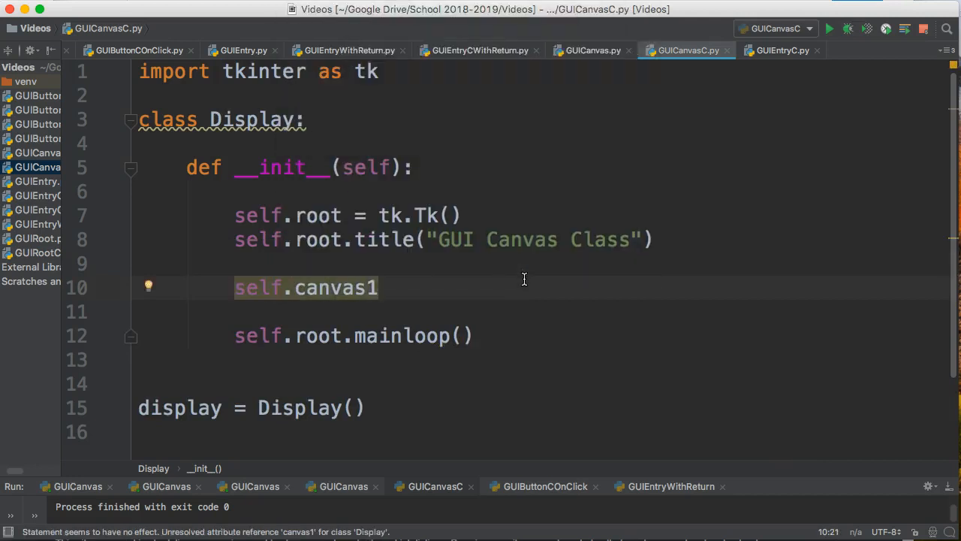
text(.)
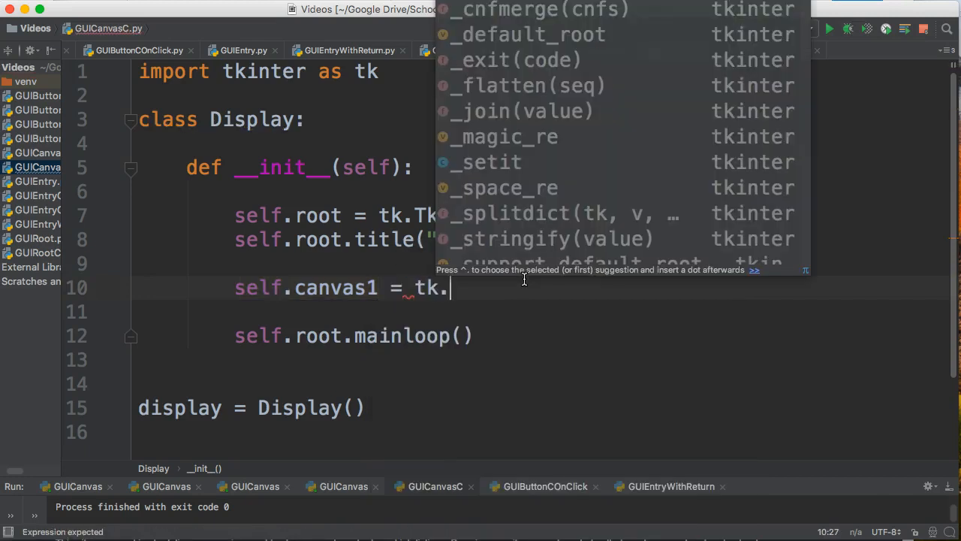
text(Canvas()
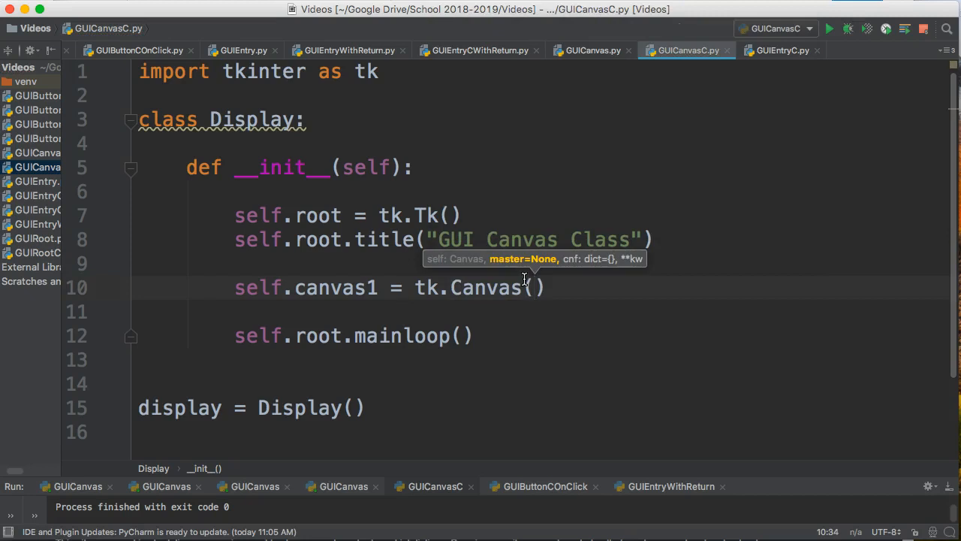
text(self.)
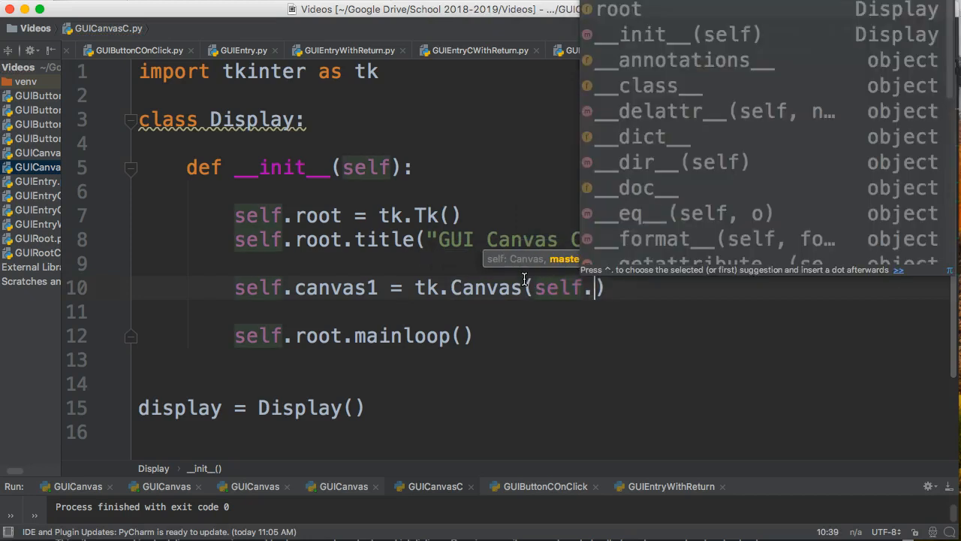
text(root)
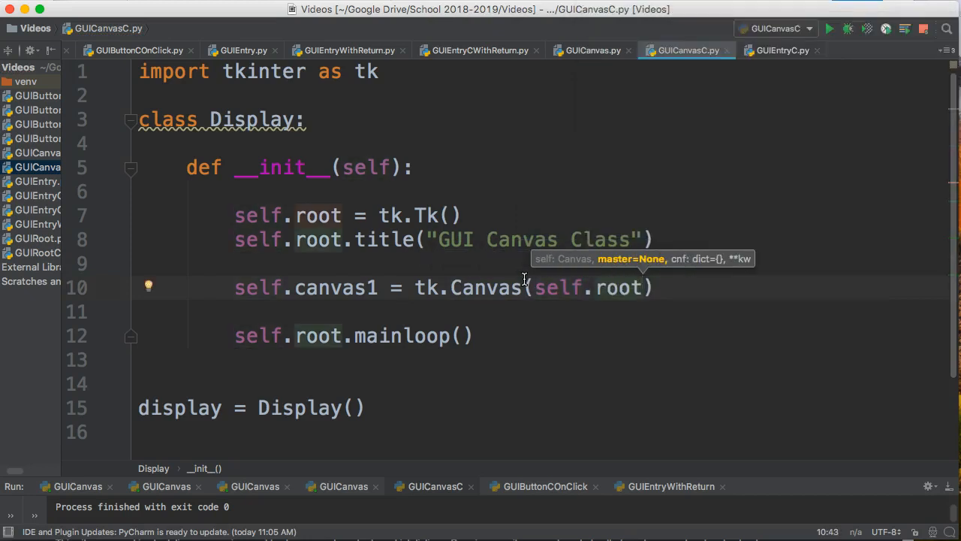
text(, width =)
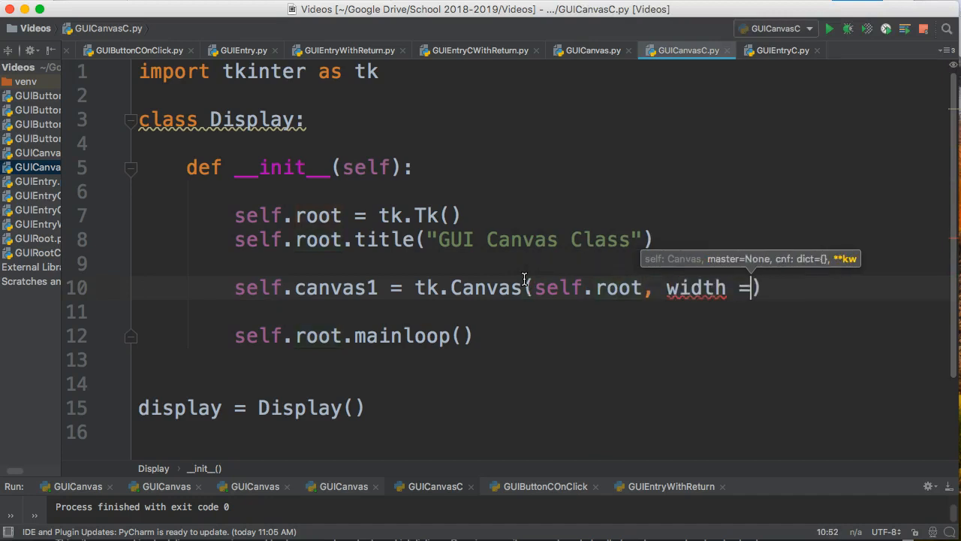
key(backspace)
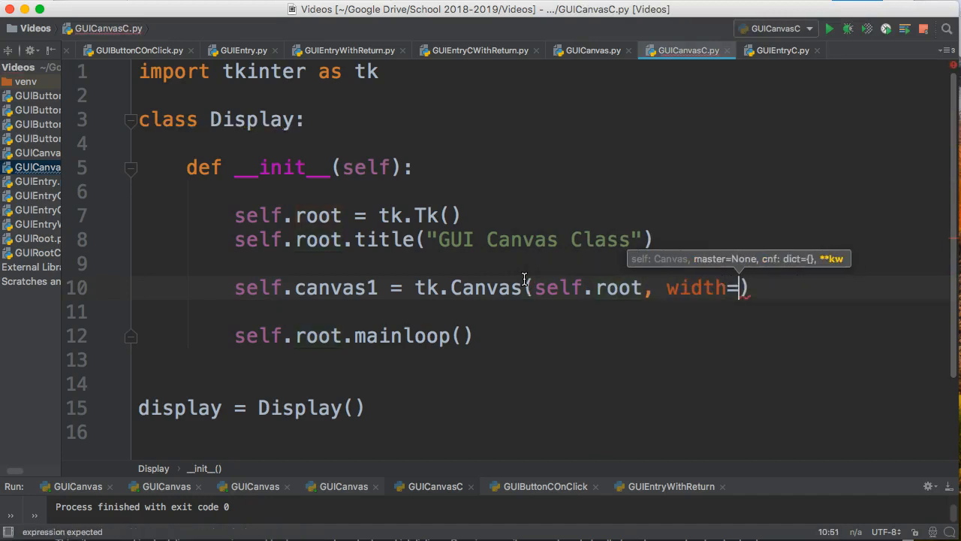
text(300,)
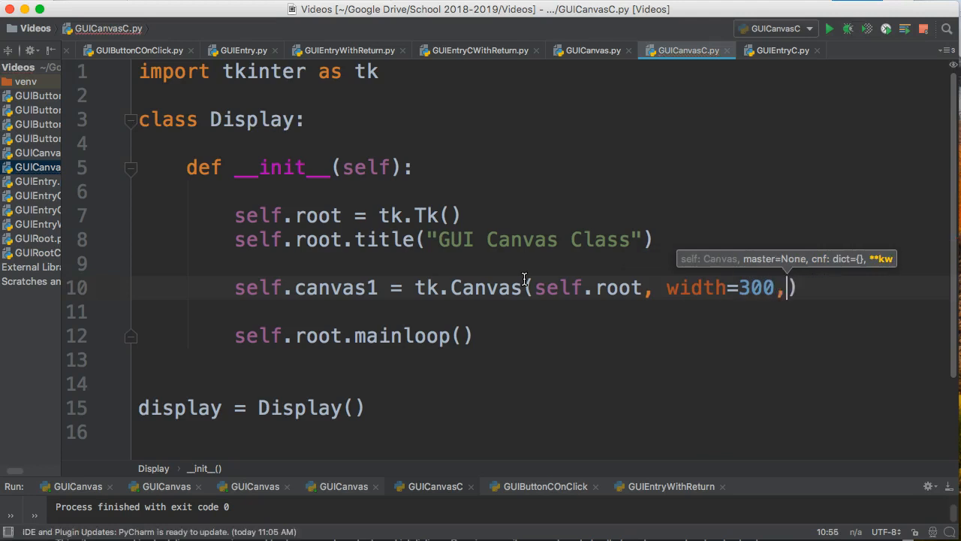
text(height=5)
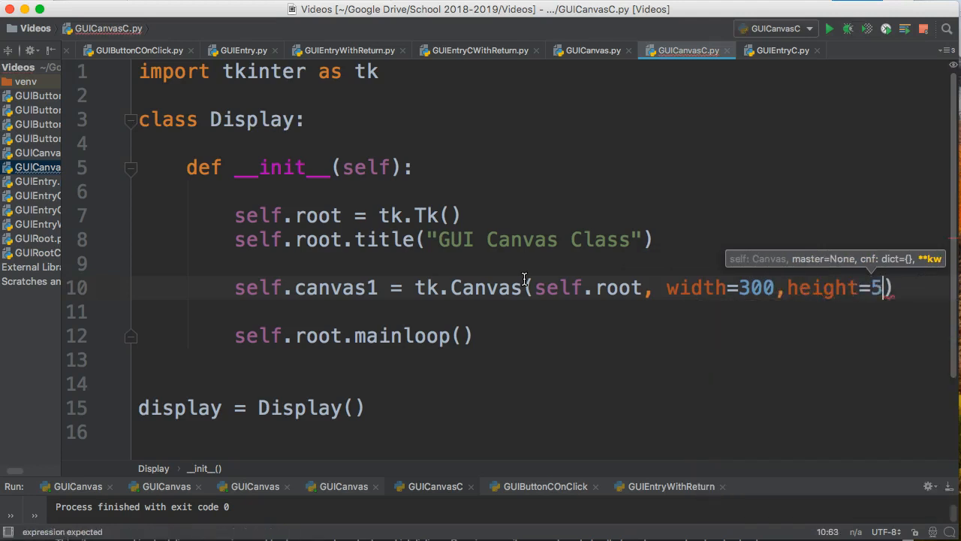
text(00)
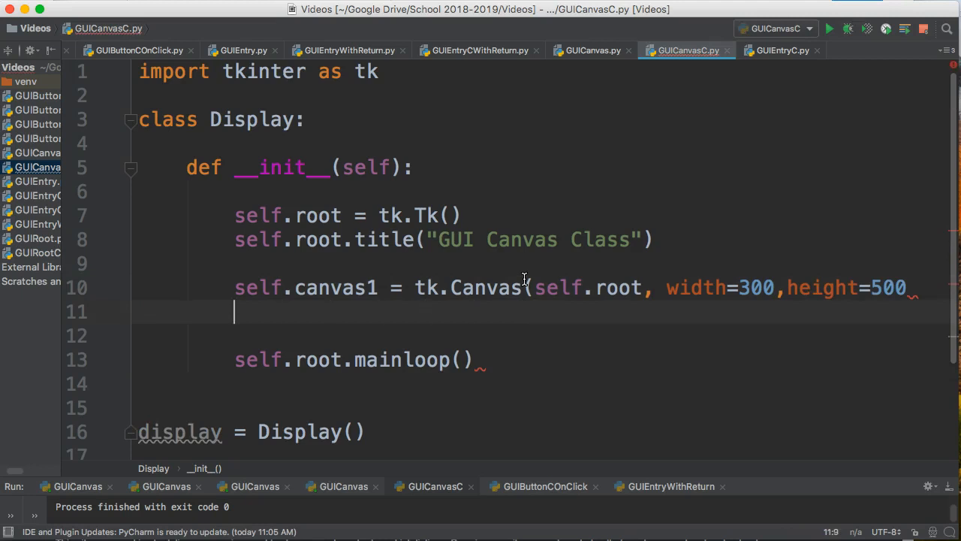
Pack the canvas with self.canvas1.pack() on its own line before mainloop
text(self.)
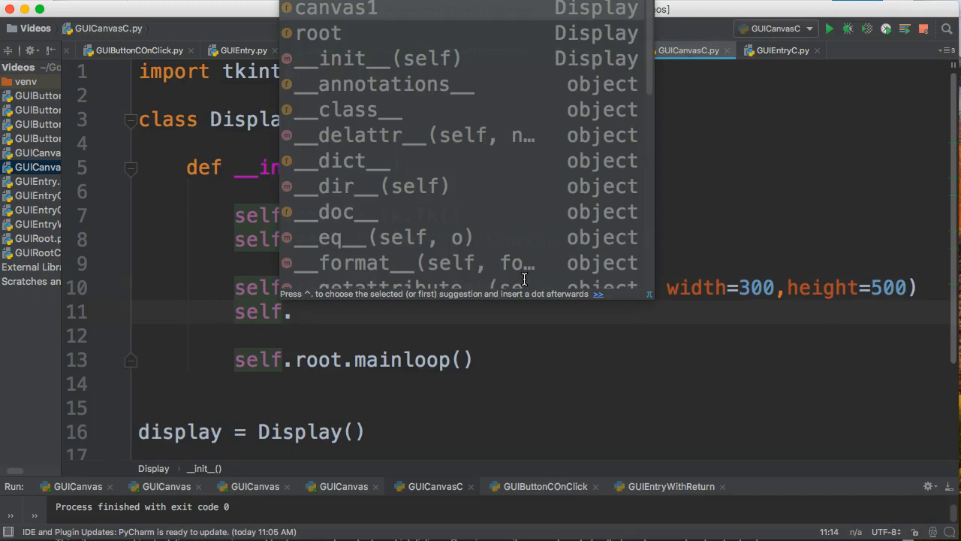
text(canva)
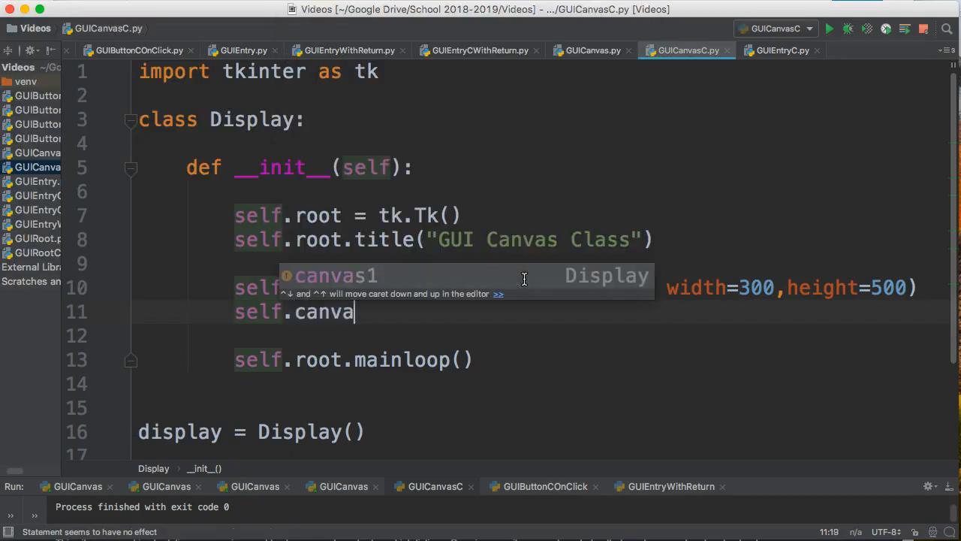
text(s1.pack())
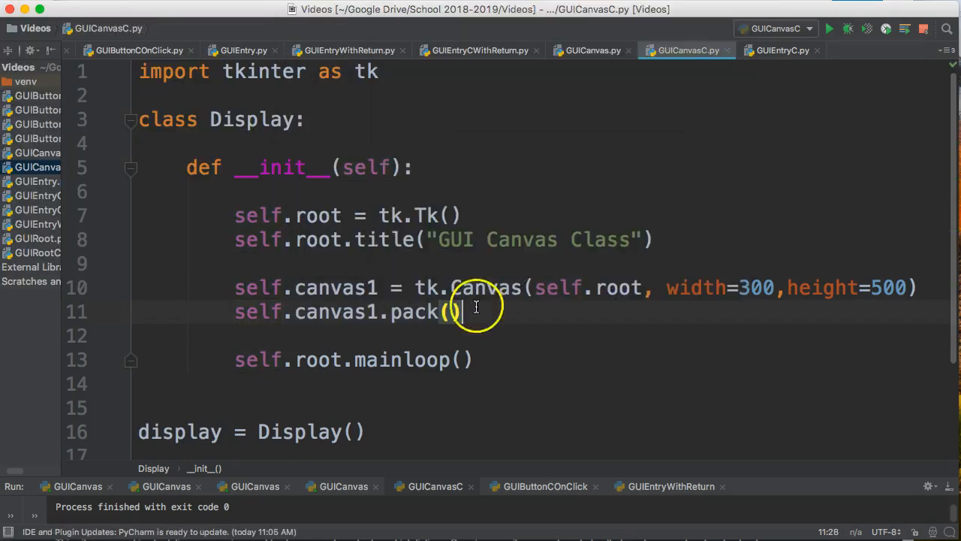
key(enter)
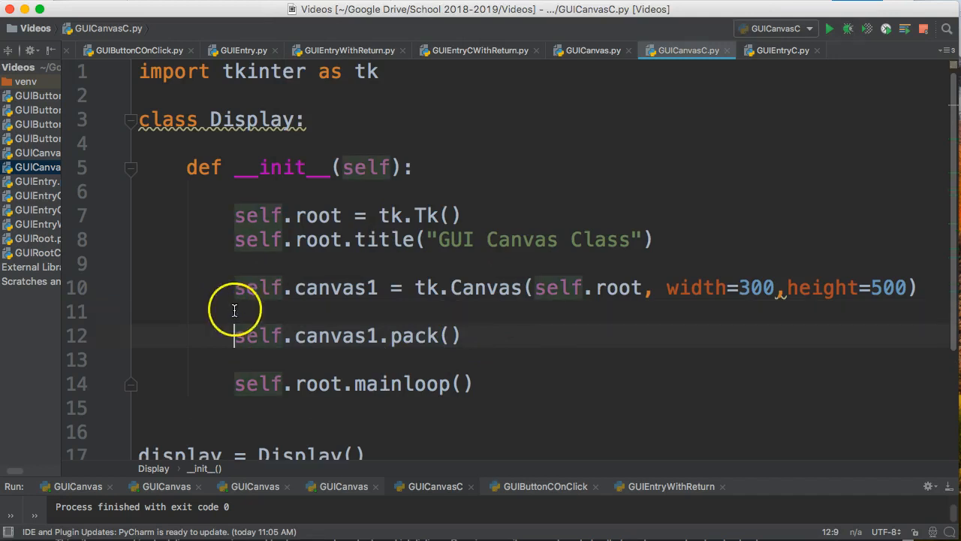
click(334, 288)
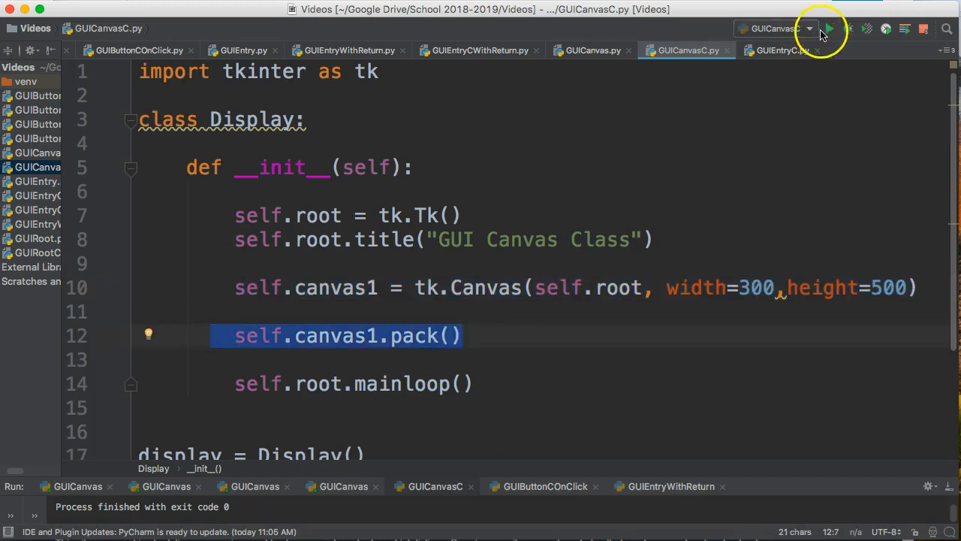
Run the script and move the blank canvas window across the screen
click(829, 29)
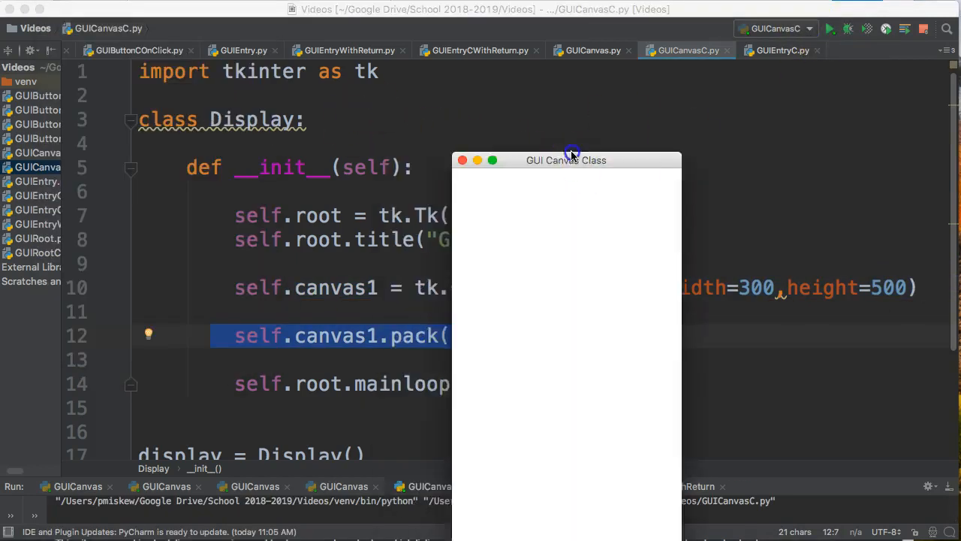
drag(572, 154, 547, 92)
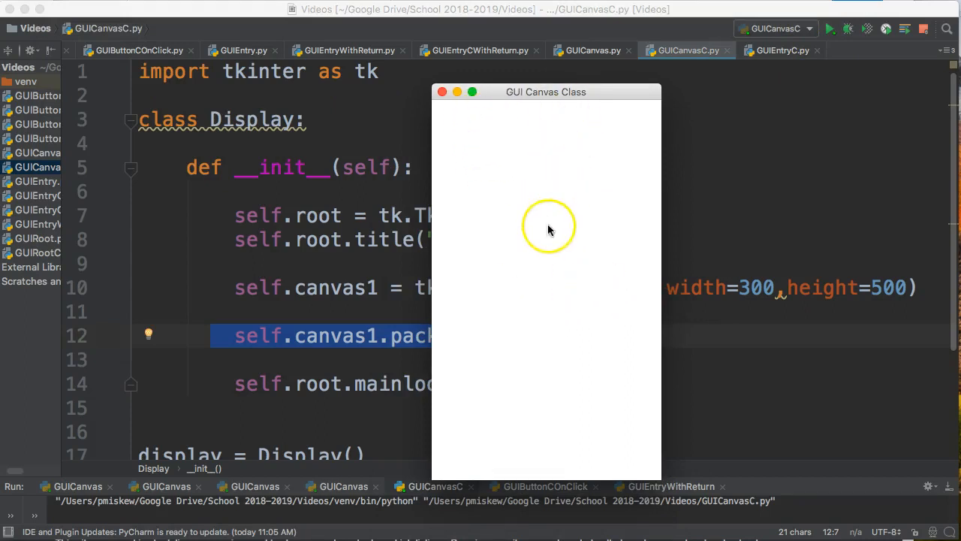
mouse_move(574, 67)
text(, )
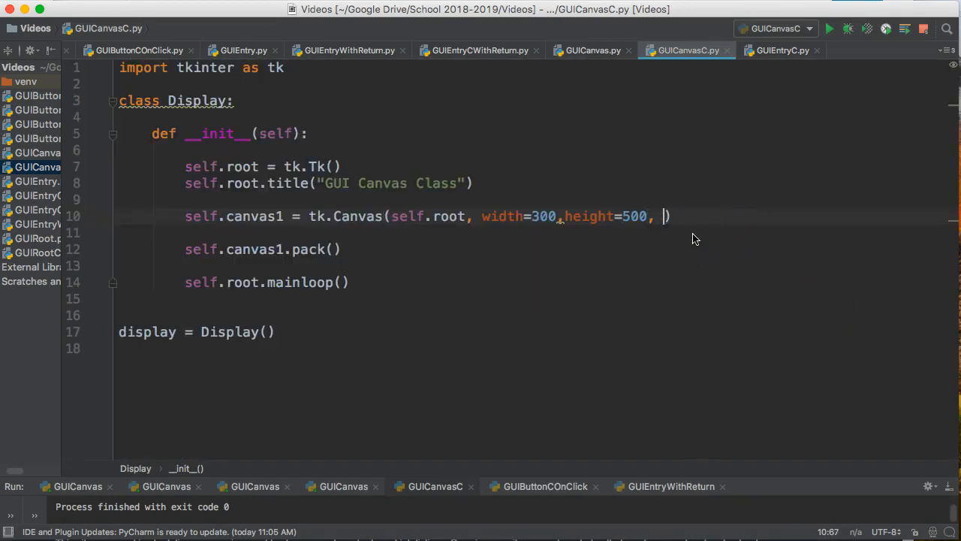
Give tk.Canvas background="black", run to see the black canvas, then close the window
text(backgro)
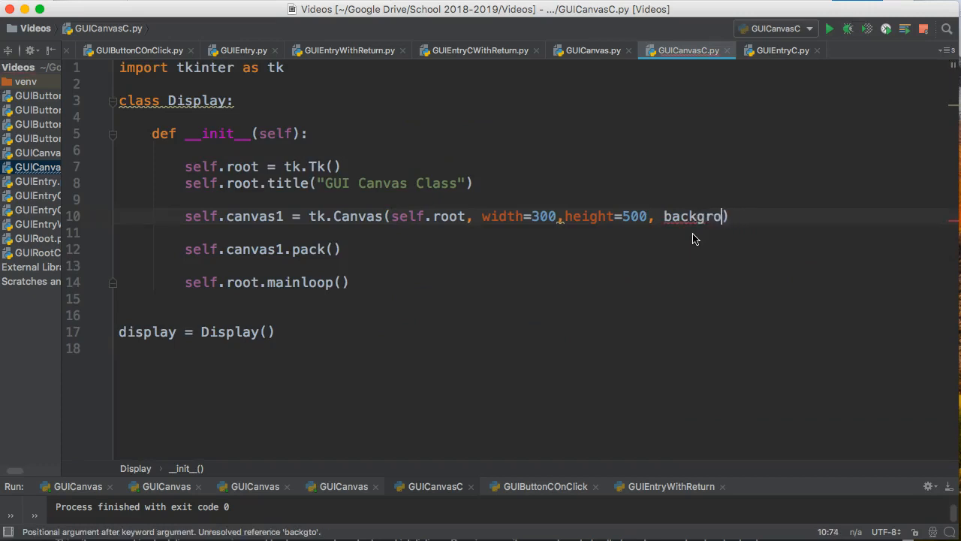
text(und = "black)
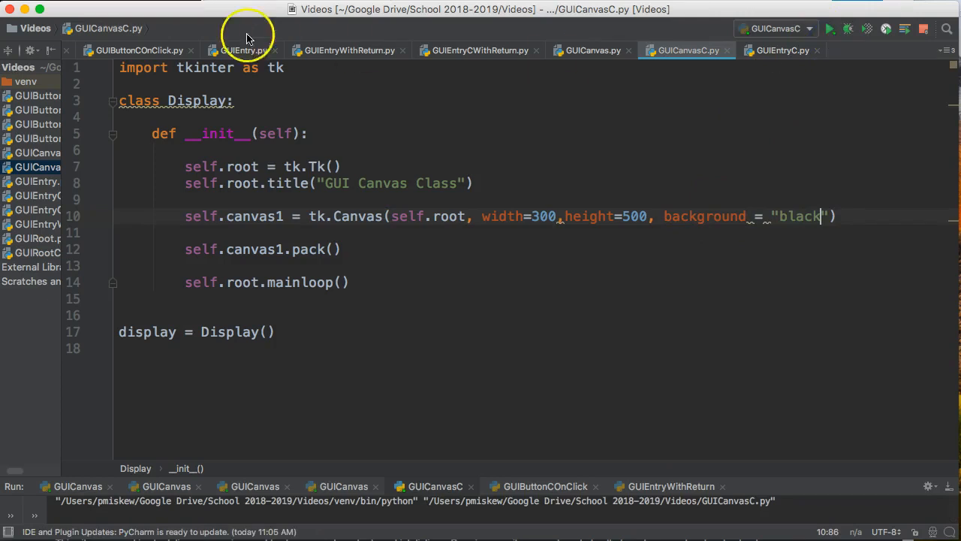
click(829, 29)
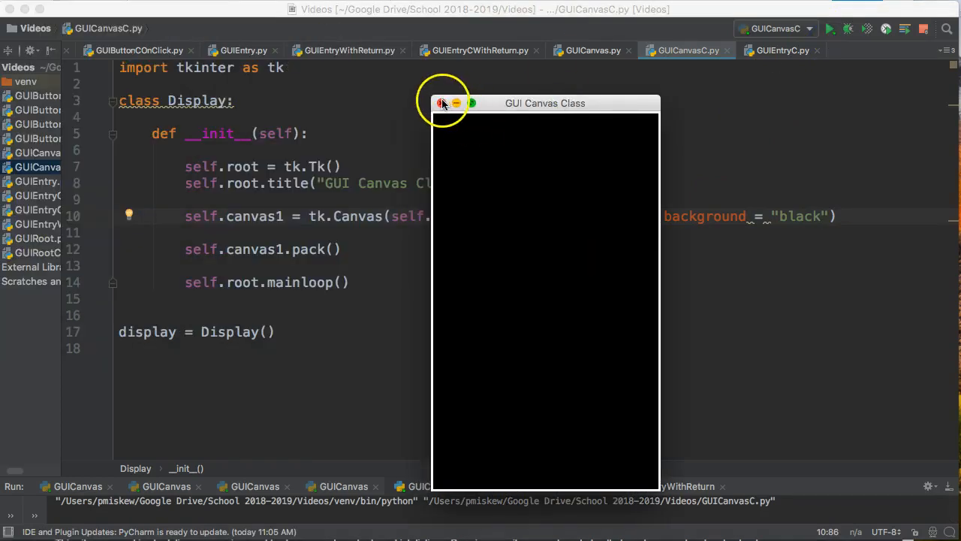
click(442, 102)
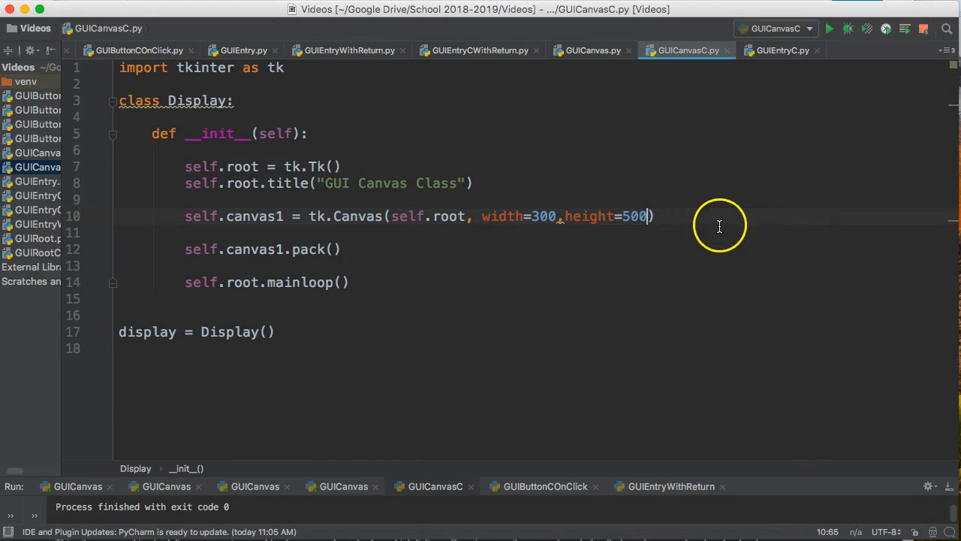
Add self.canvas1.configure(background="black") on a new line below the Canvas call
key(Return)
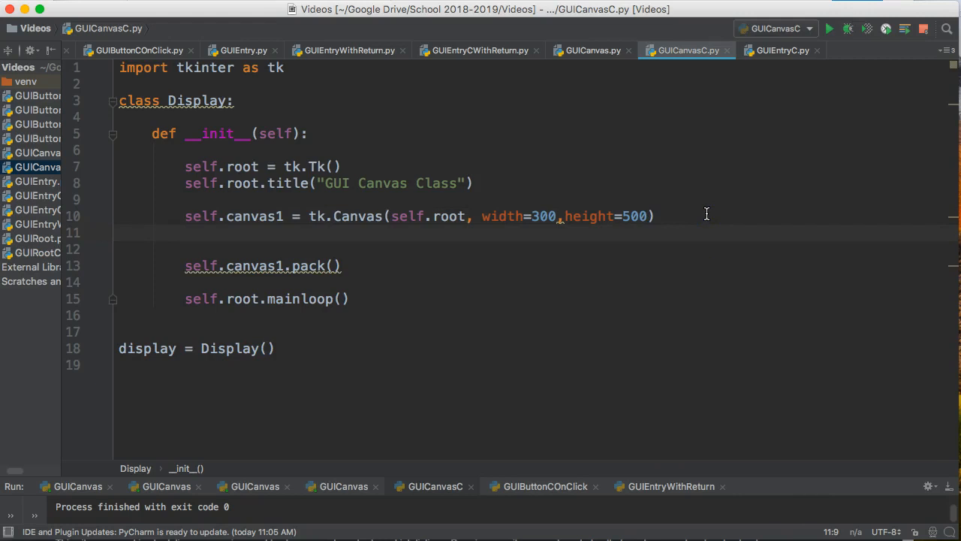
text(self.)
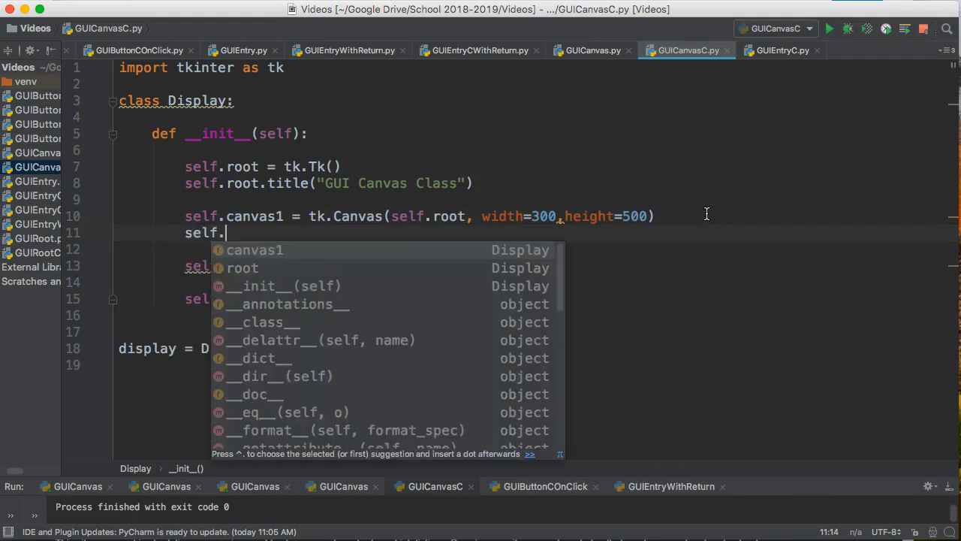
text(canvas)
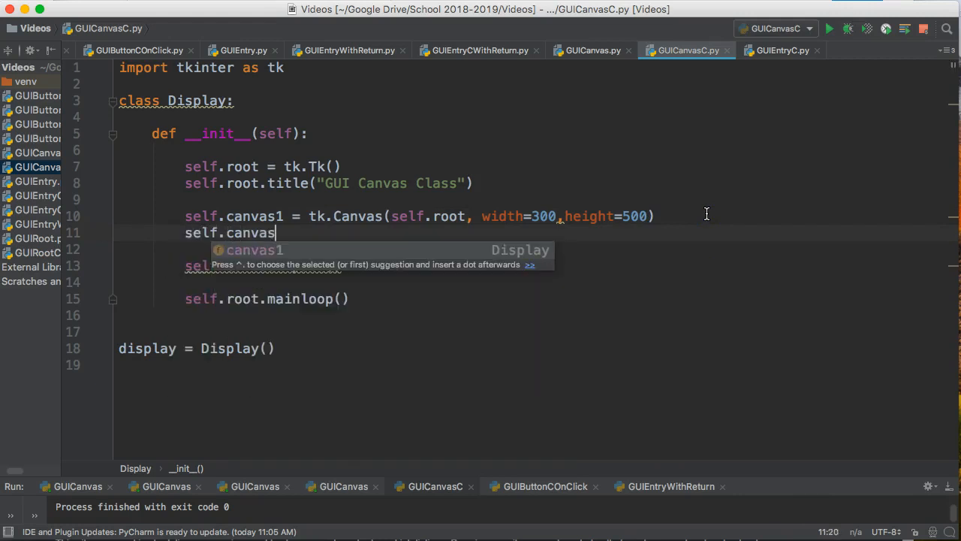
text(.configure)
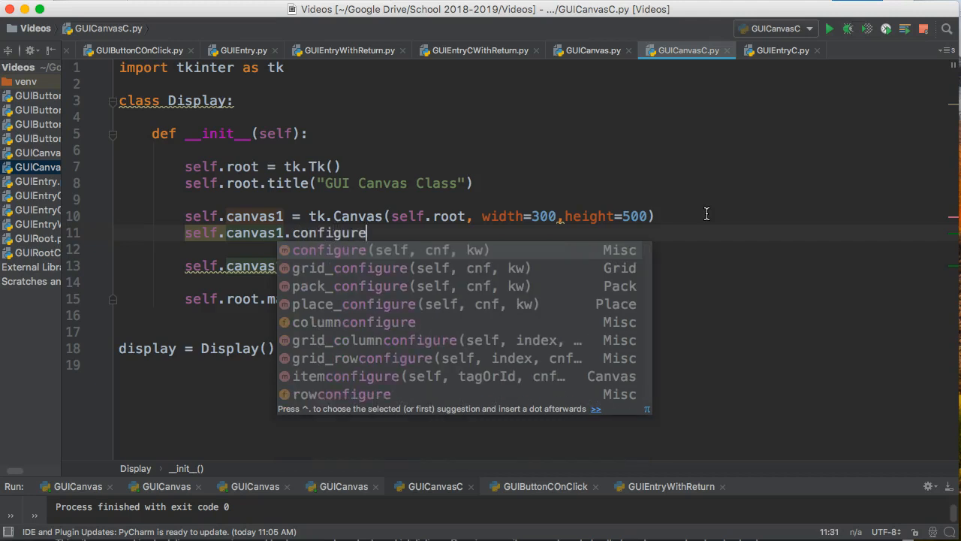
text((background =")
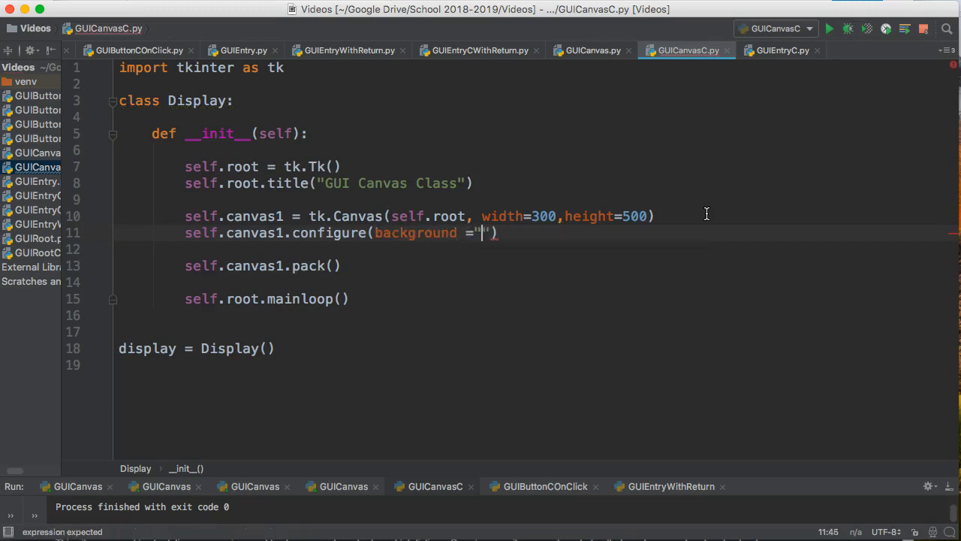
text(black)
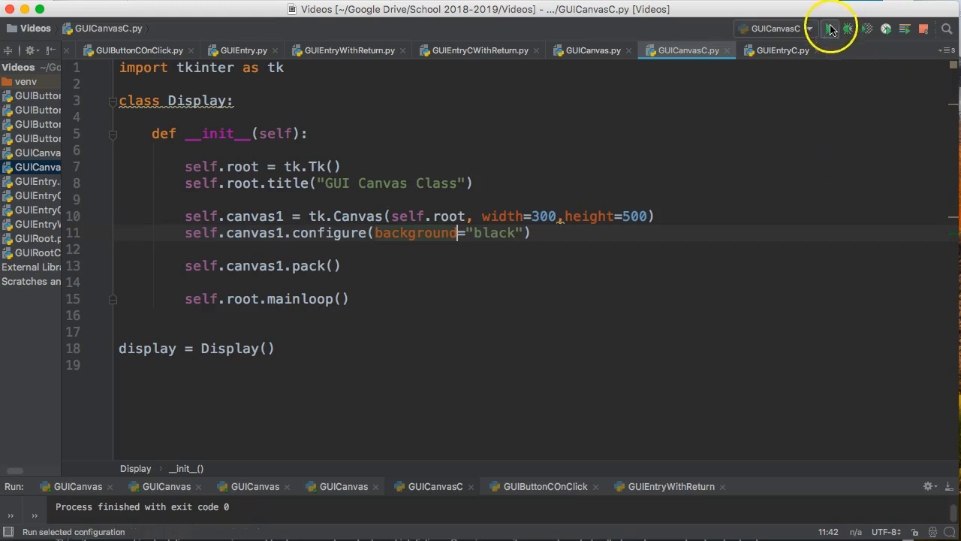
Run the script and stretch the black canvas window to test resizing
click(830, 28)
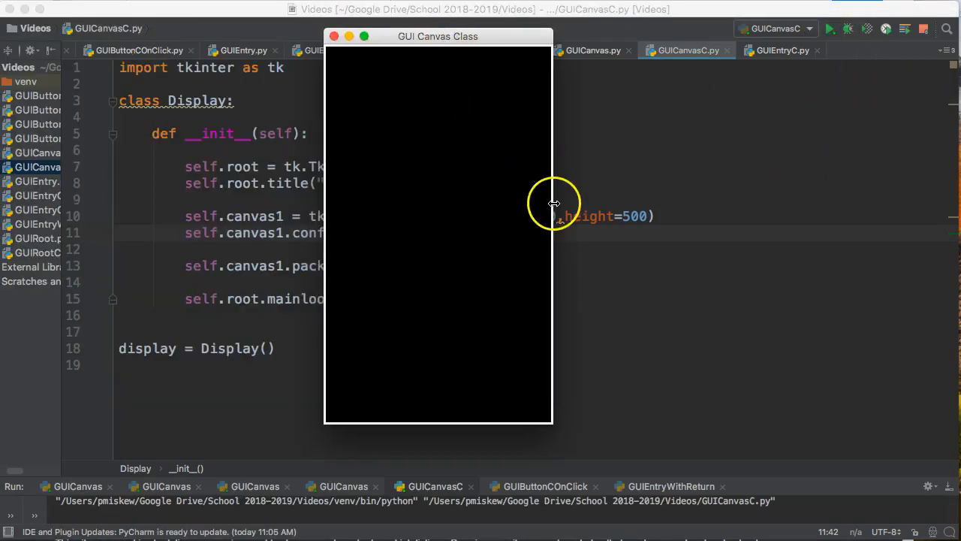
drag(439, 36, 844, 30)
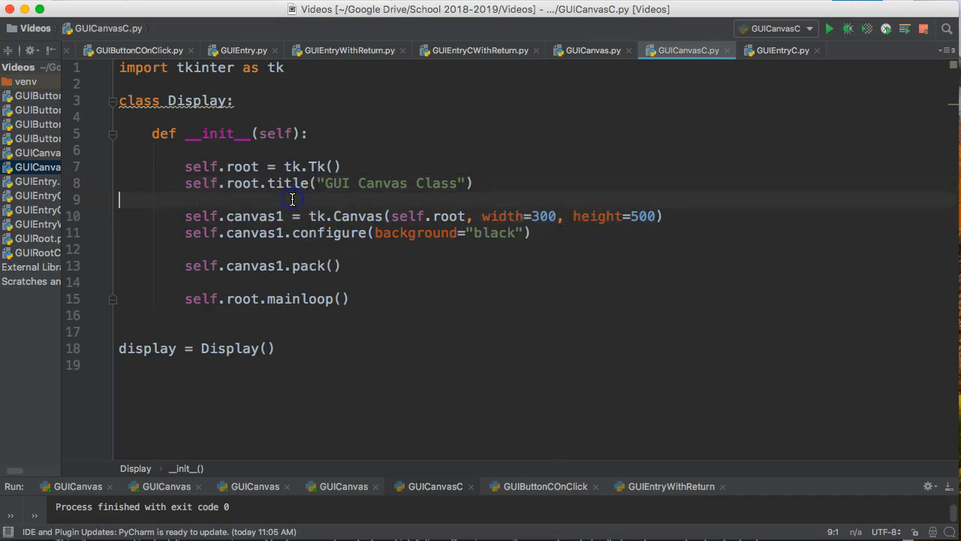
Add self.root.minsize(300,500) and self.root.maxsize(300,500) after the title line
key(enter)
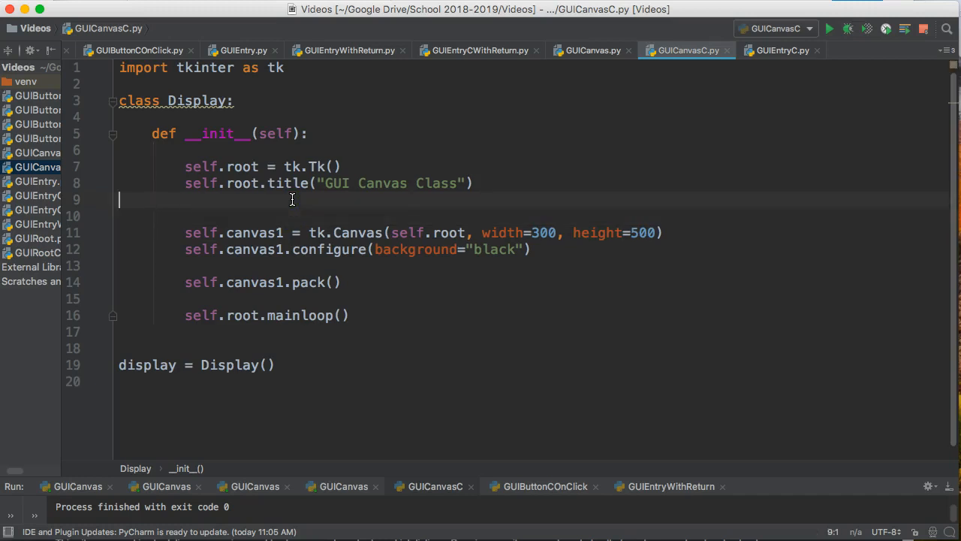
text(self.root)
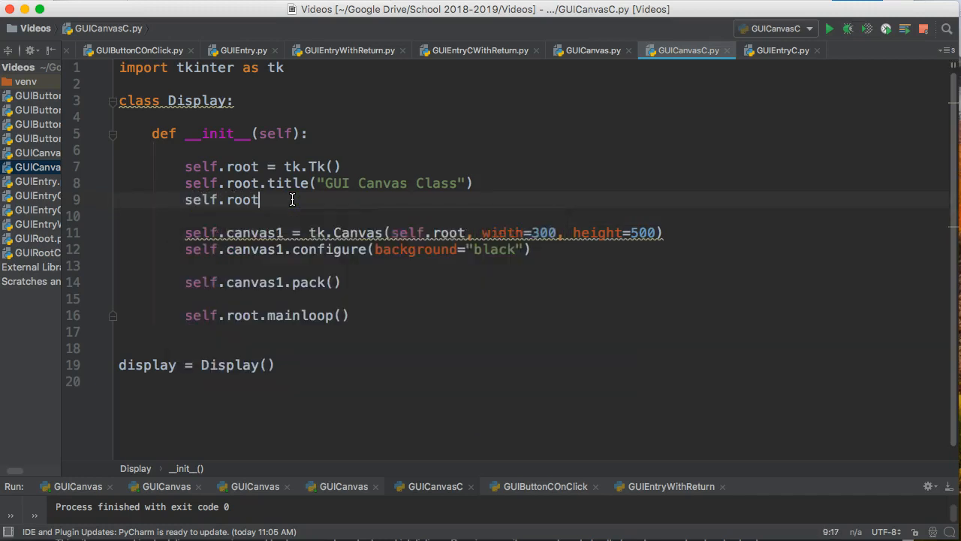
text(.minsize()
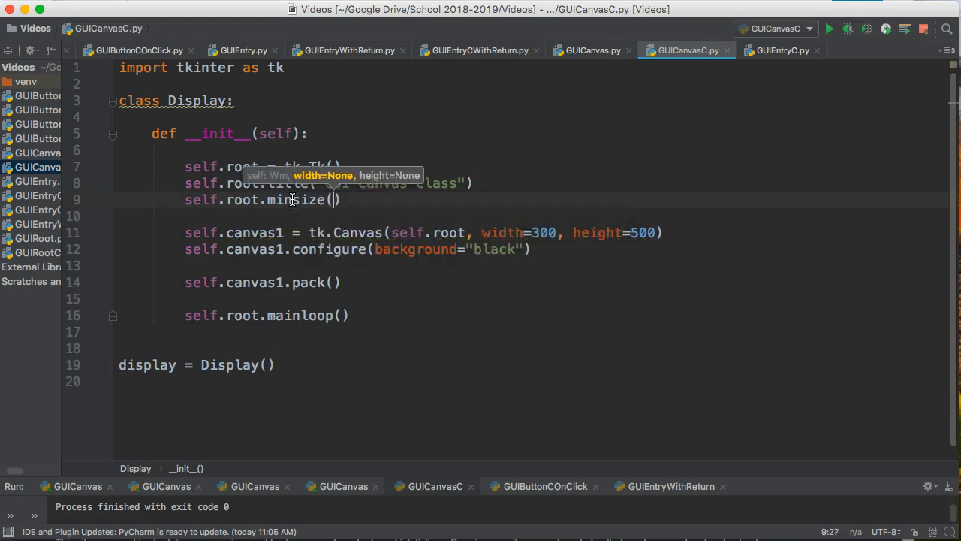
text(300,500)
text(self.root.max)
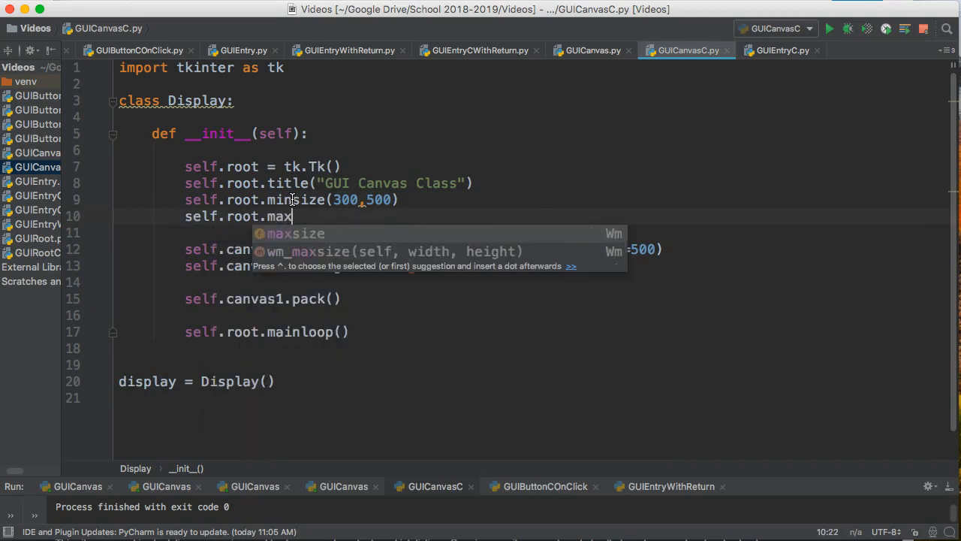
text(size)
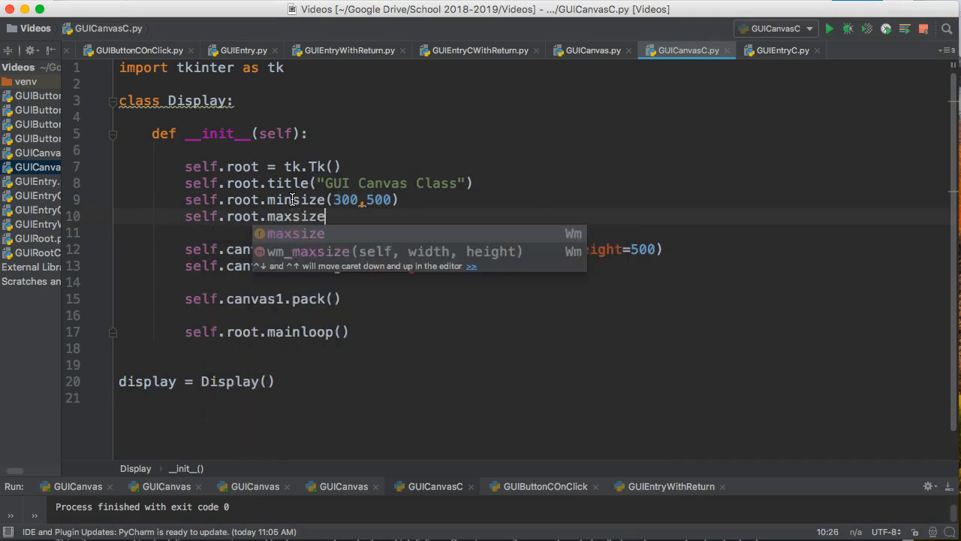
text((300,500))
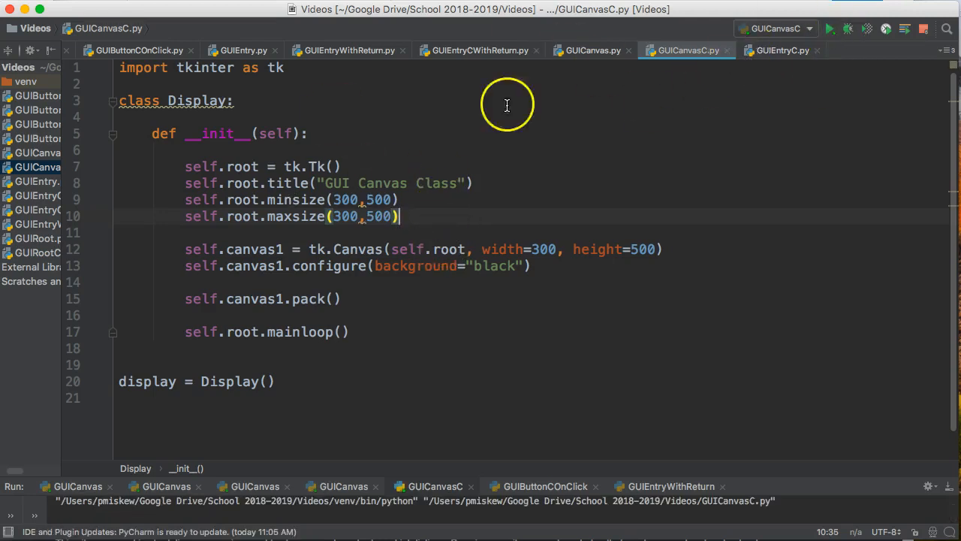
Run the script to test the fixed-size black window, then close it
click(829, 29)
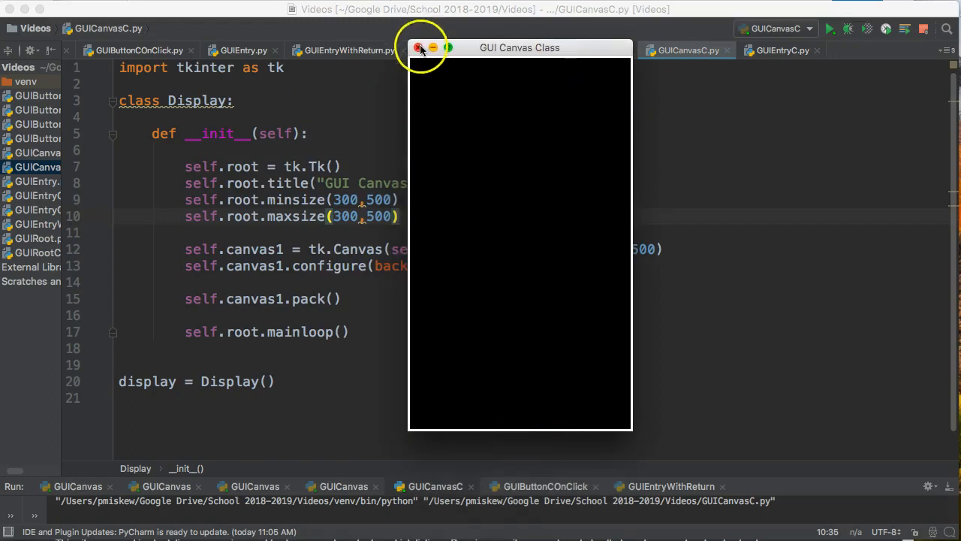
click(419, 46)
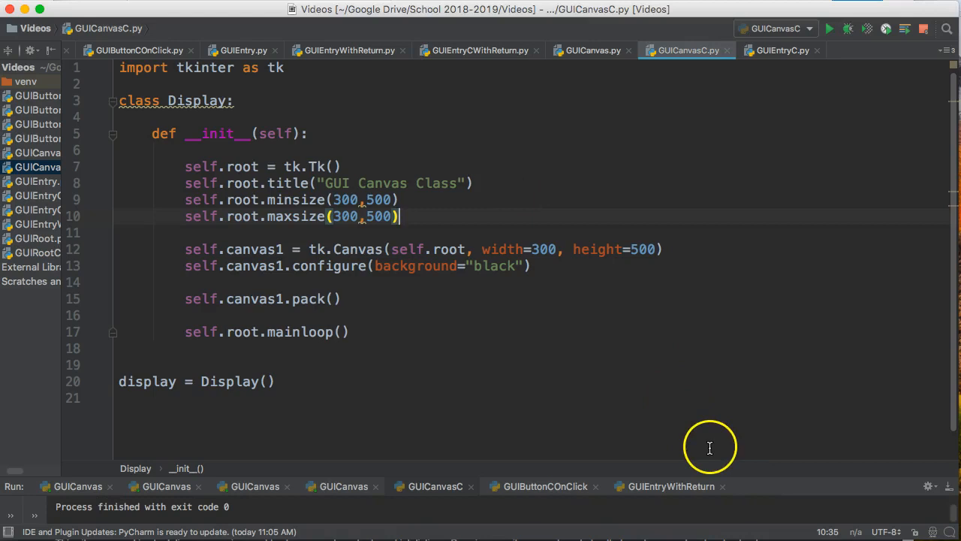